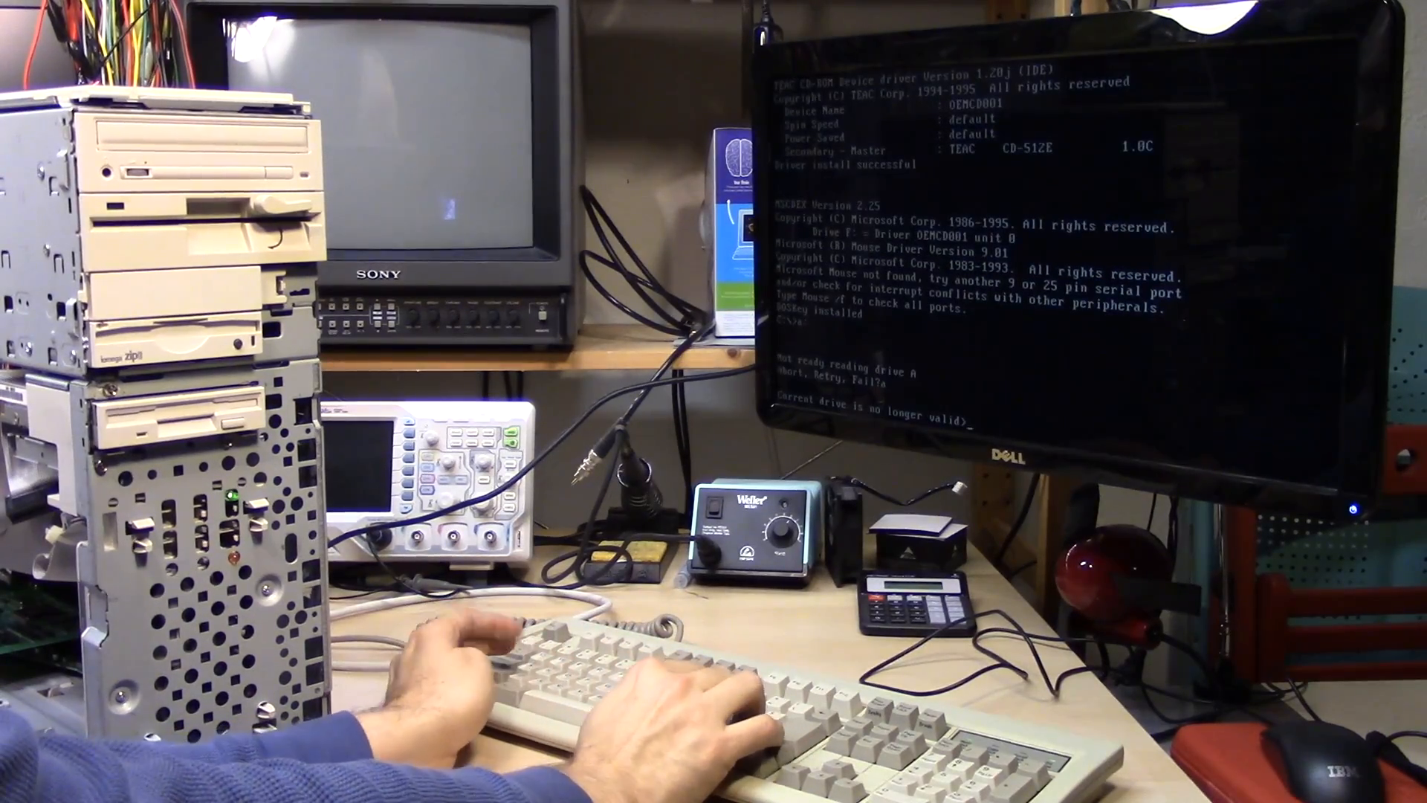
{"action": "type", "text": "c:"}
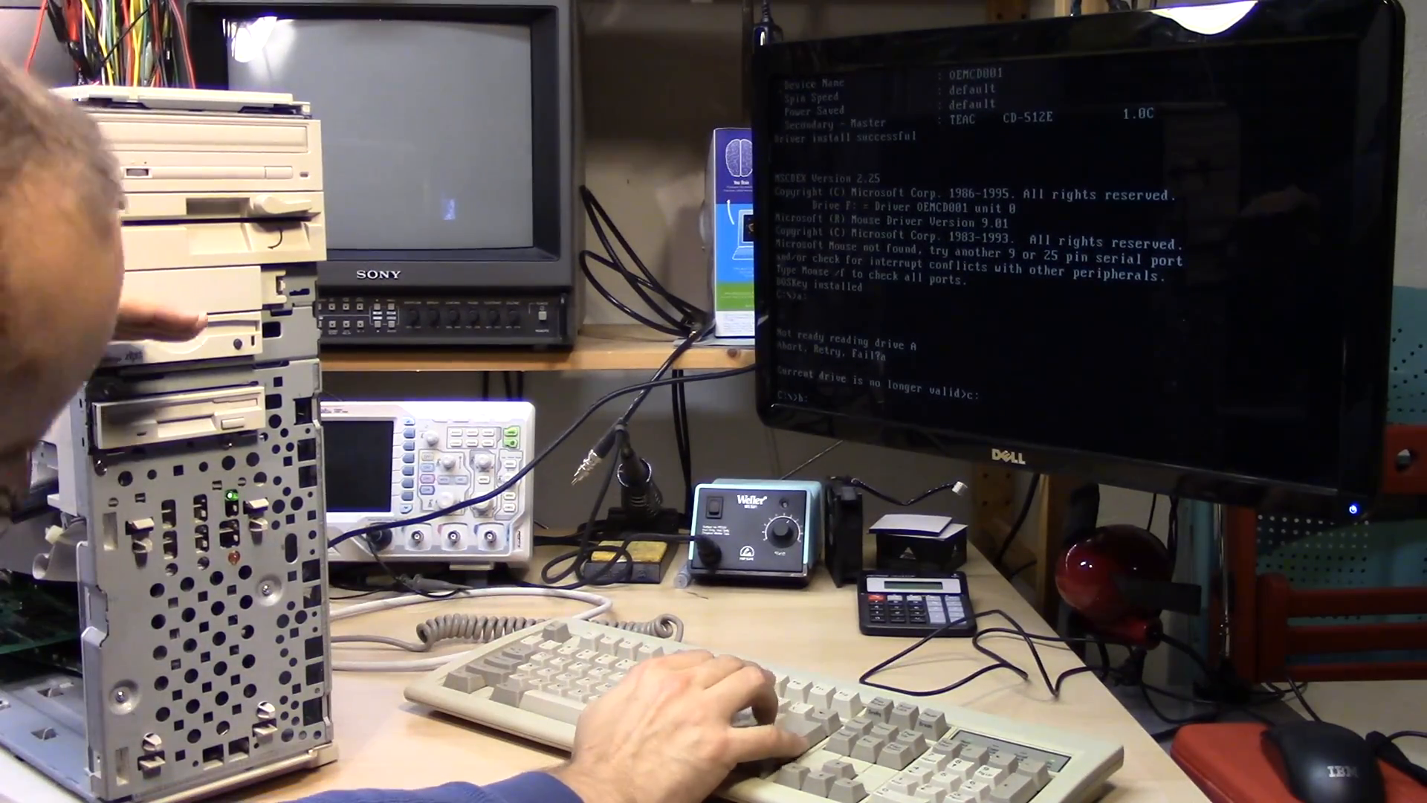